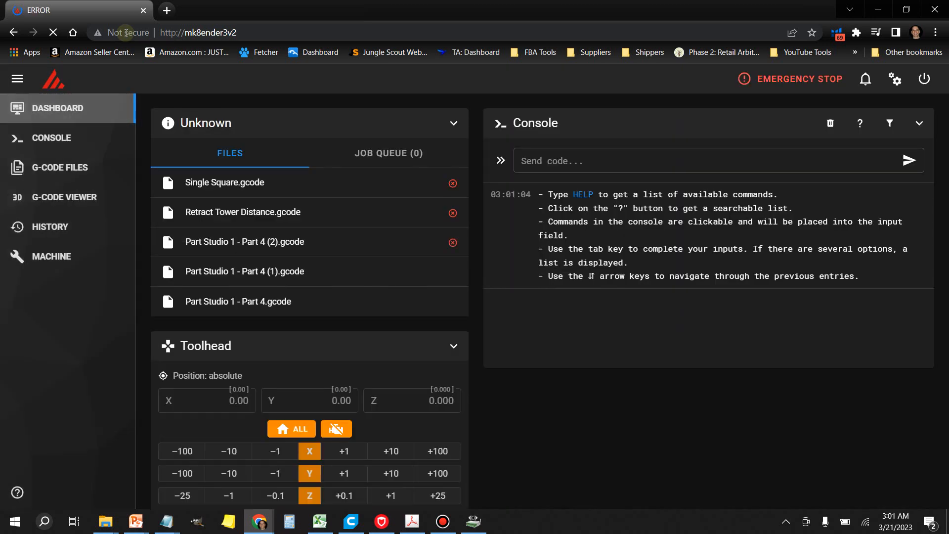
Reload the Mainsail page so the dashboard reconnects to mk8ender3v2 in Standby
left_click(52, 32)
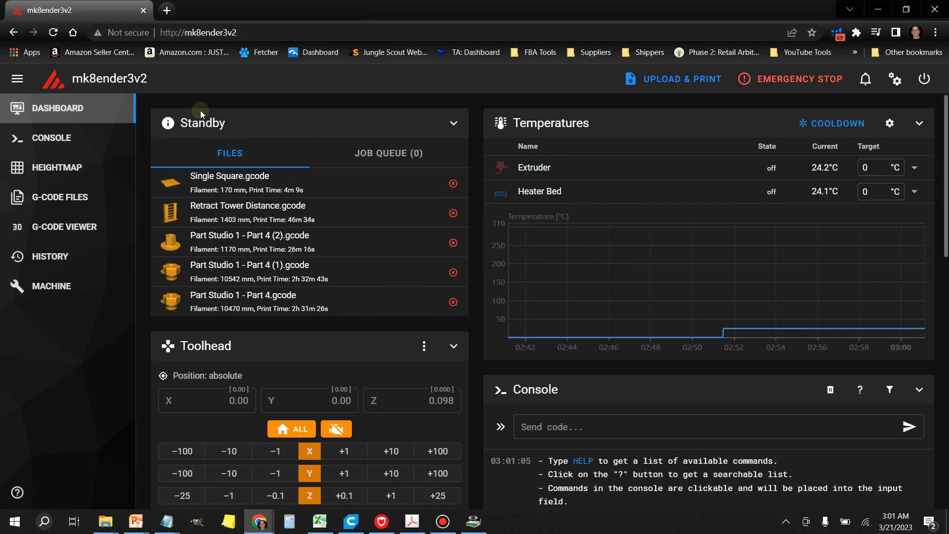
mouse_move(390, 213)
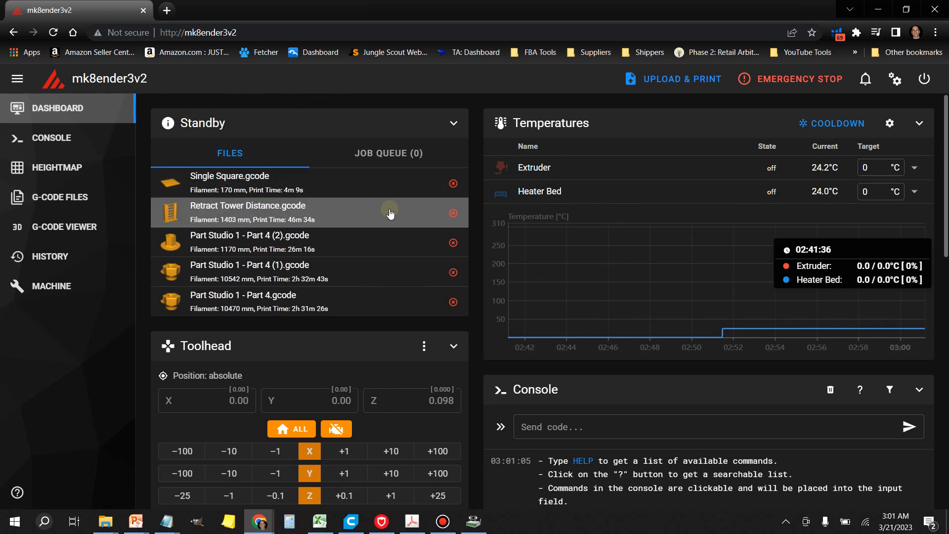
mouse_move(474, 101)
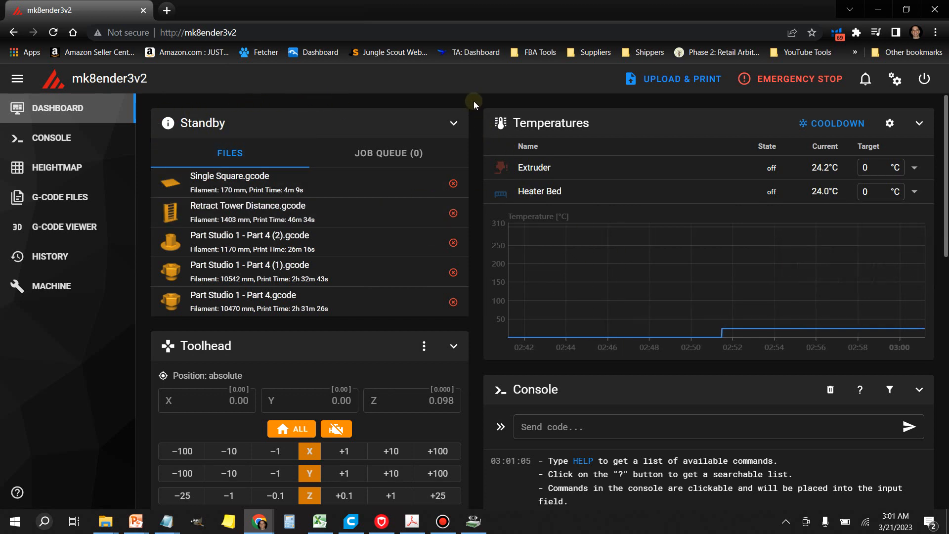
mouse_move(58, 286)
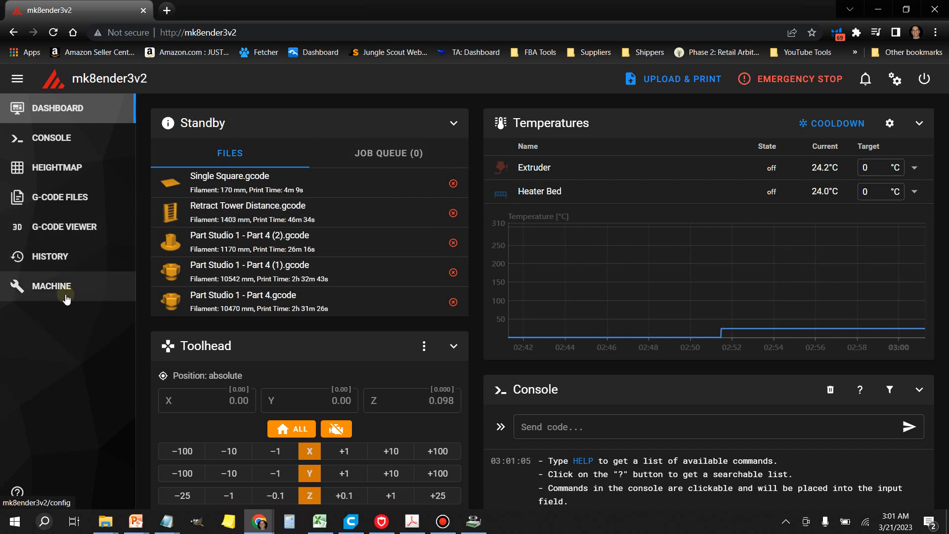
Go to the Machine page and expand the Update Manager list of pending updates
left_click(51, 285)
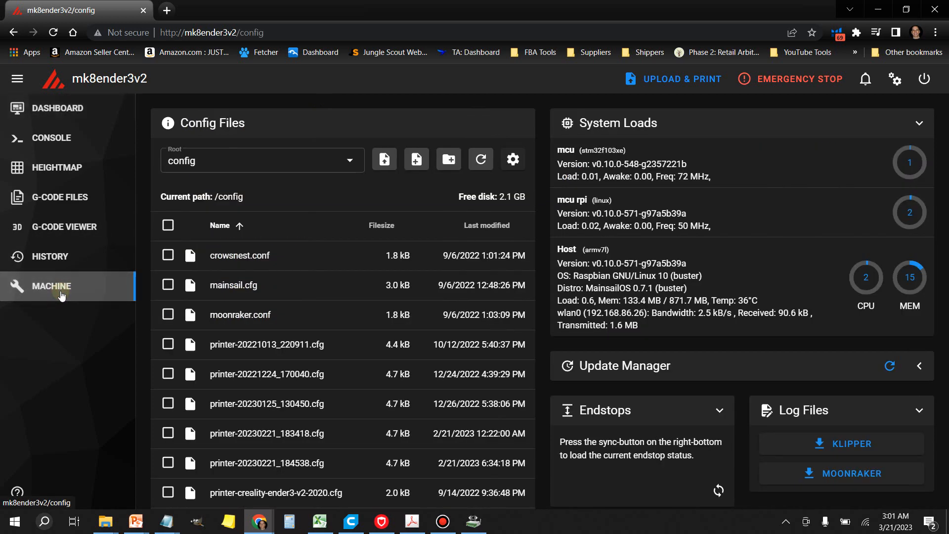
scroll("down", 3)
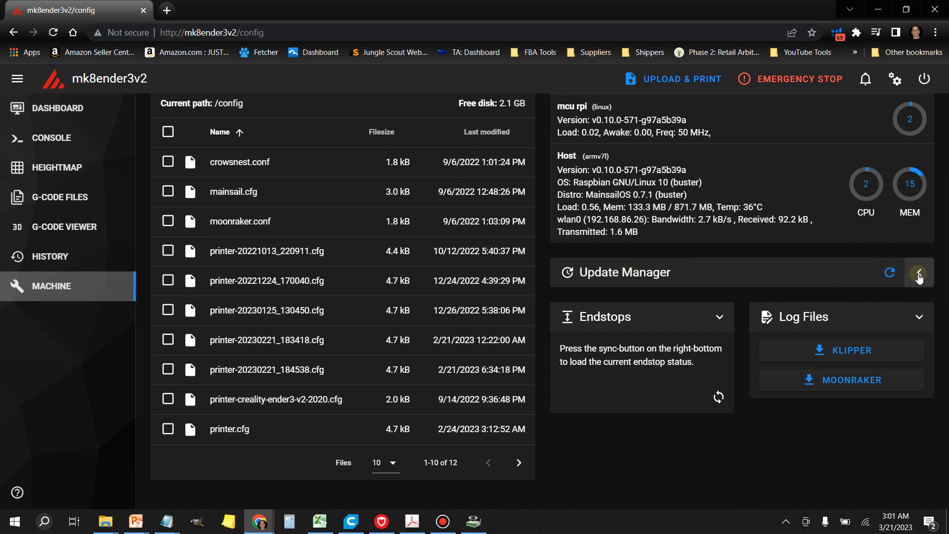
left_click(918, 276)
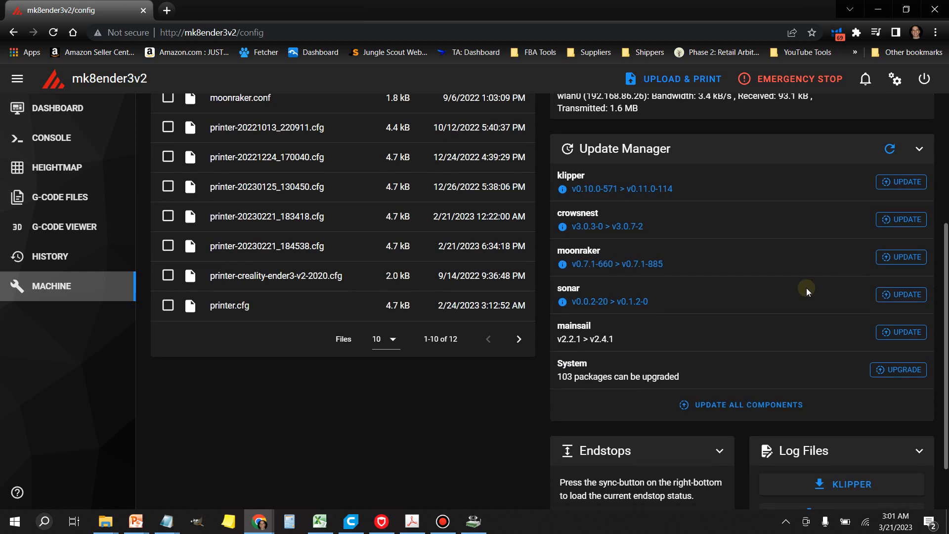
mouse_move(682, 269)
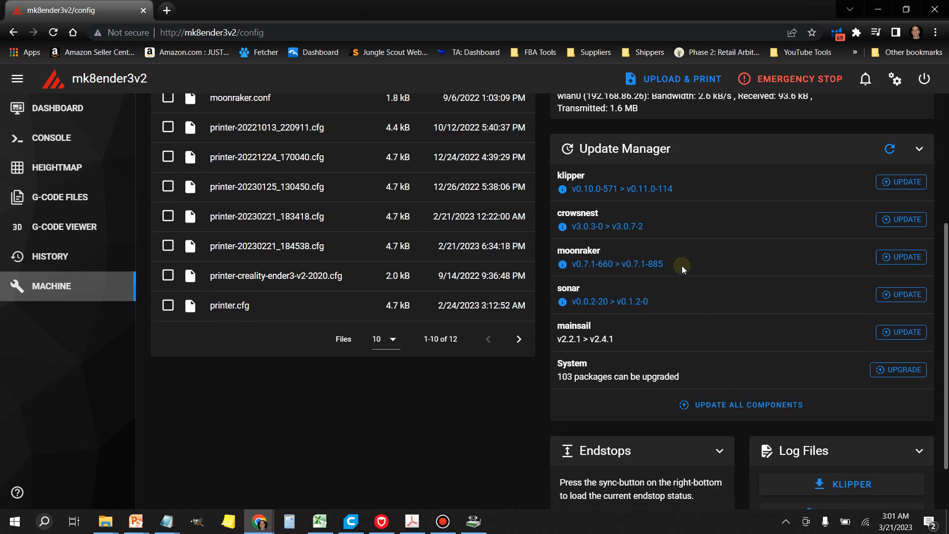
mouse_move(567, 350)
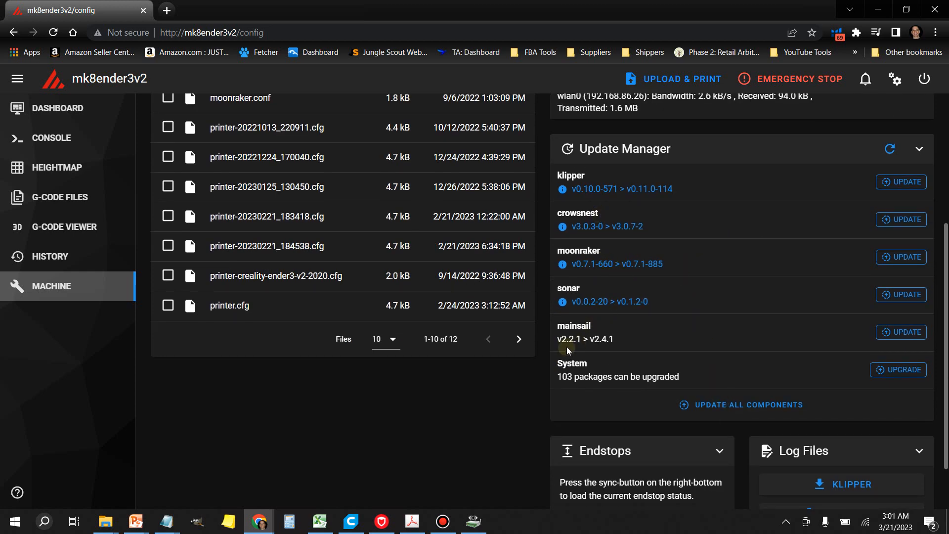
mouse_move(582, 351)
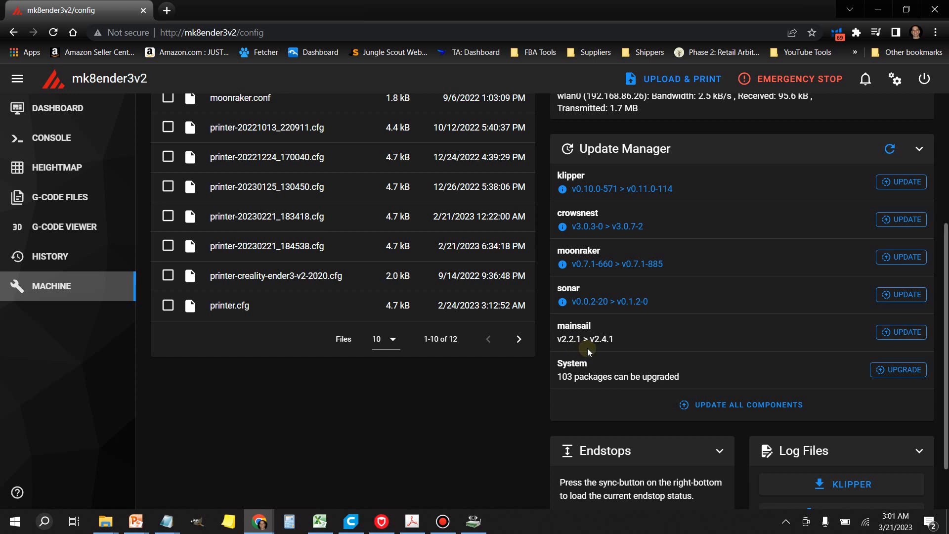
mouse_move(743, 265)
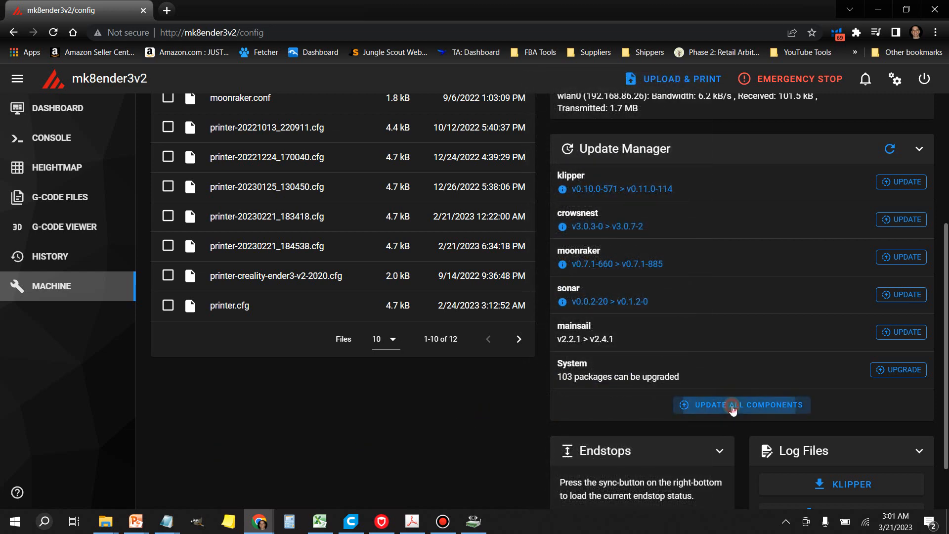
Update all components at once, then retry the Moonraker connection after the update
left_click(741, 405)
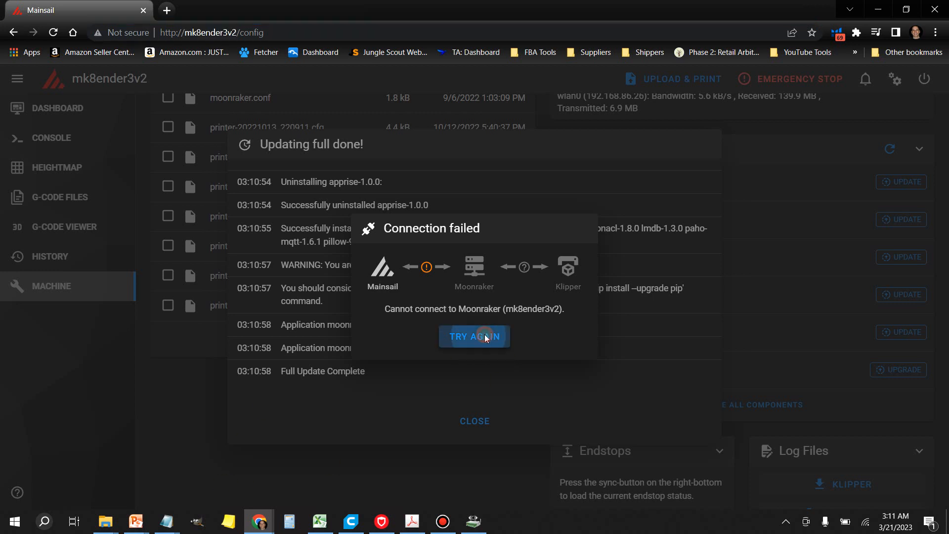
left_click(474, 337)
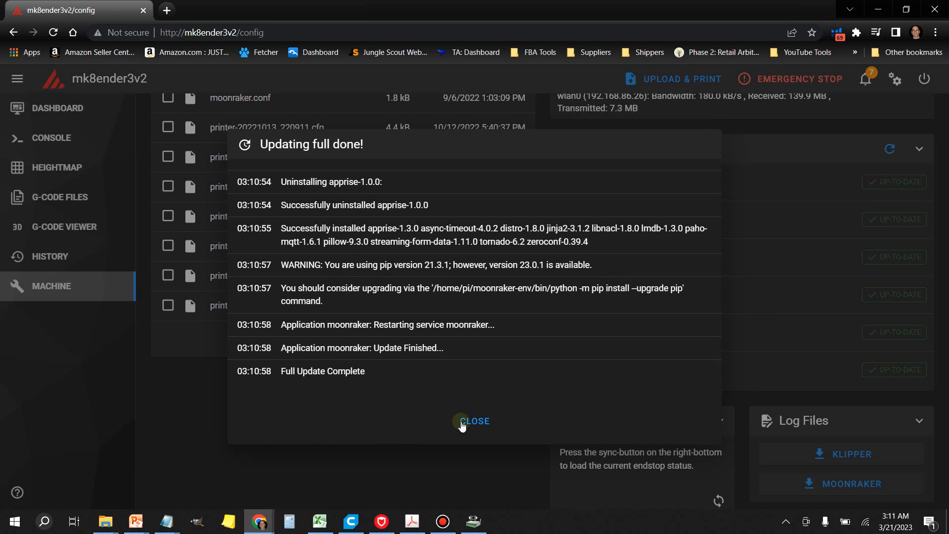
Close the update log, check the Dashboard console, and return to Machine to review update status
left_click(474, 421)
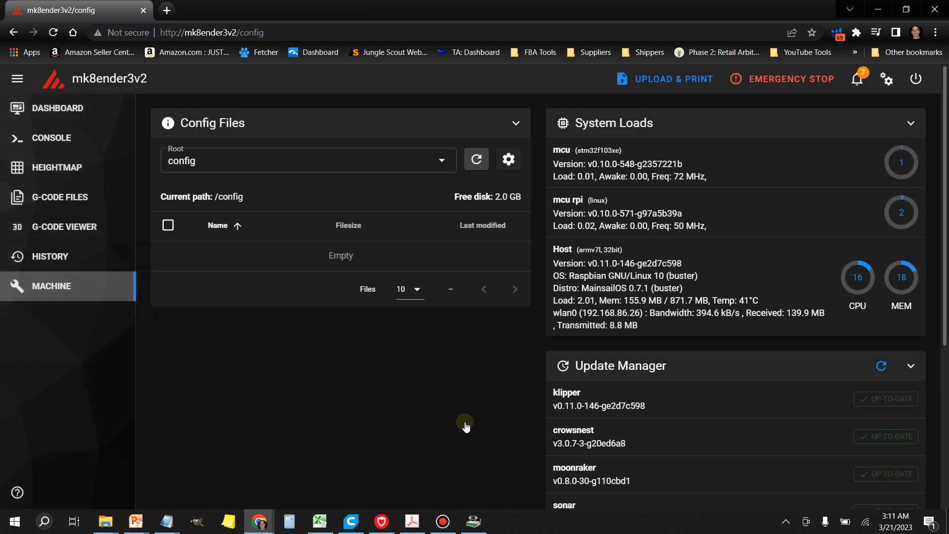
mouse_move(475, 398)
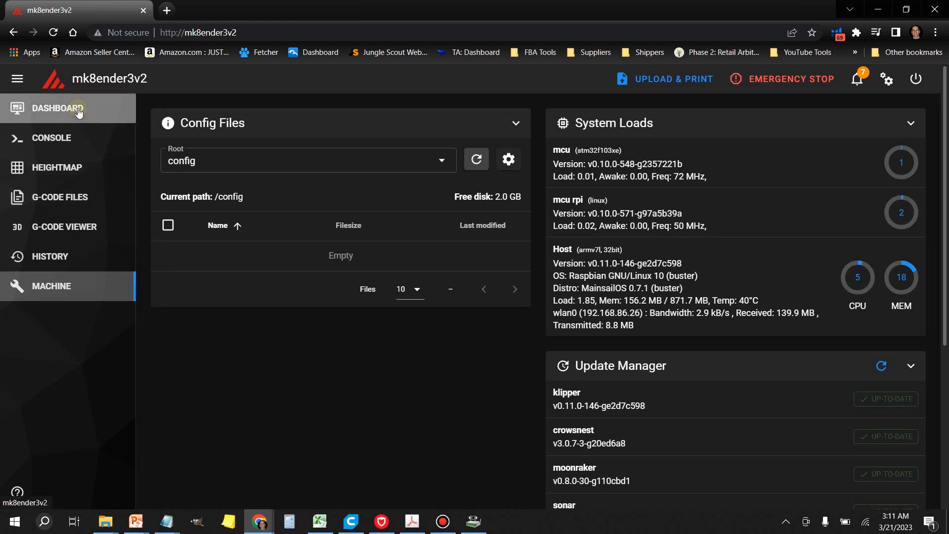
left_click(58, 108)
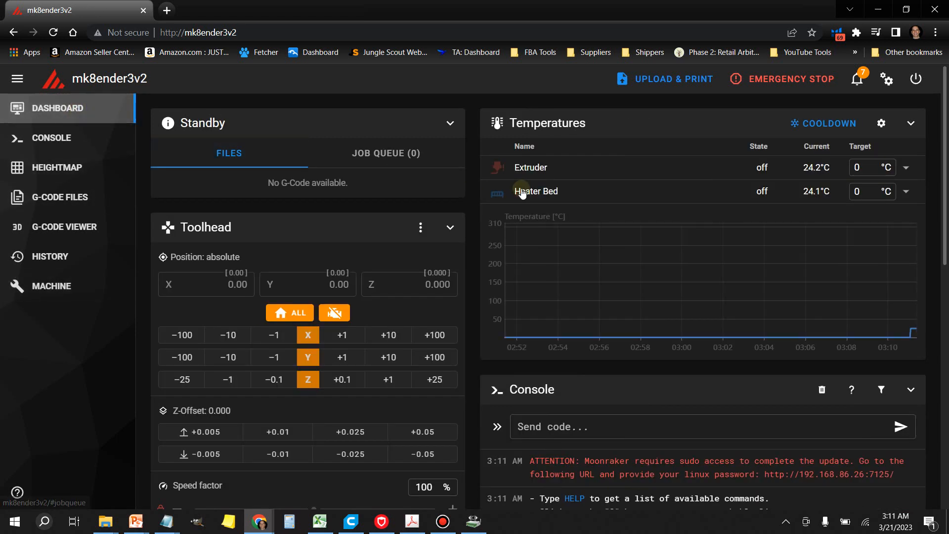
mouse_move(493, 184)
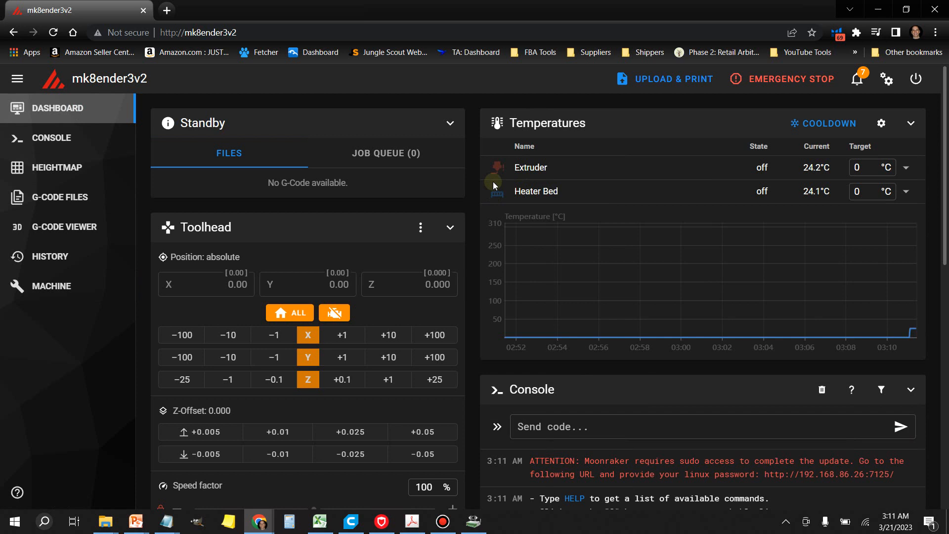
scroll("down", 3)
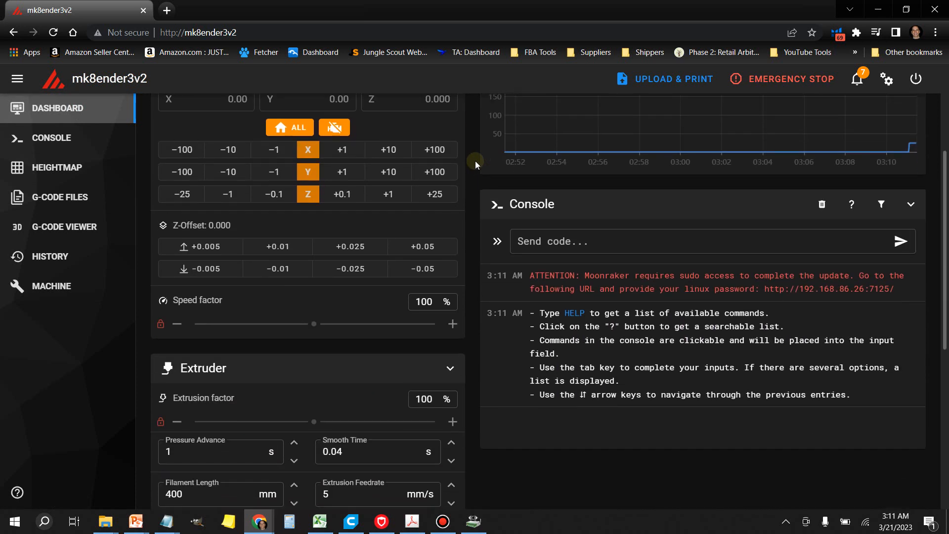
mouse_move(809, 289)
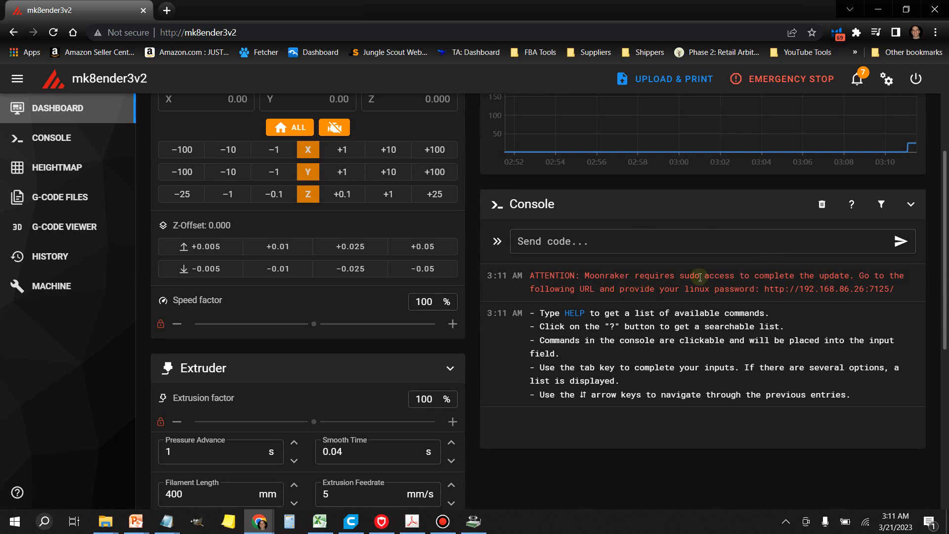
mouse_move(854, 285)
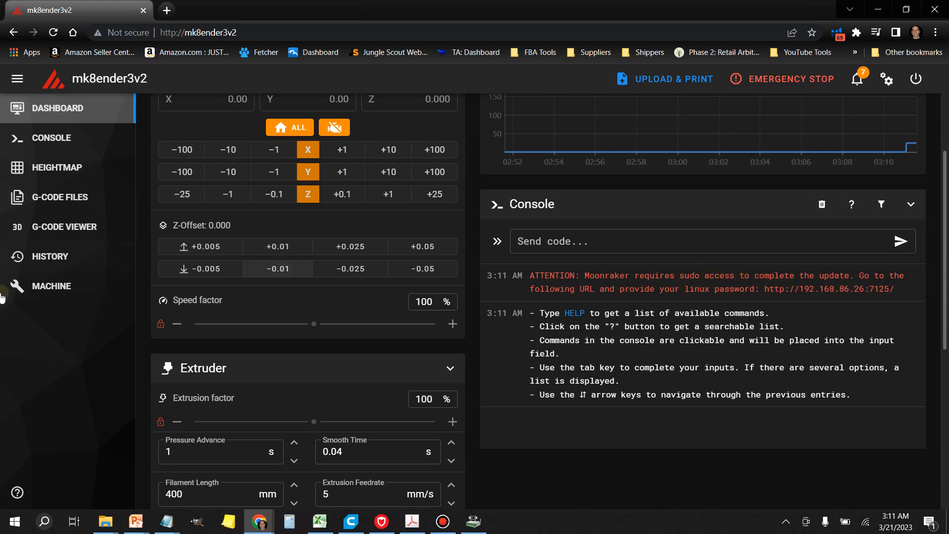
left_click(50, 285)
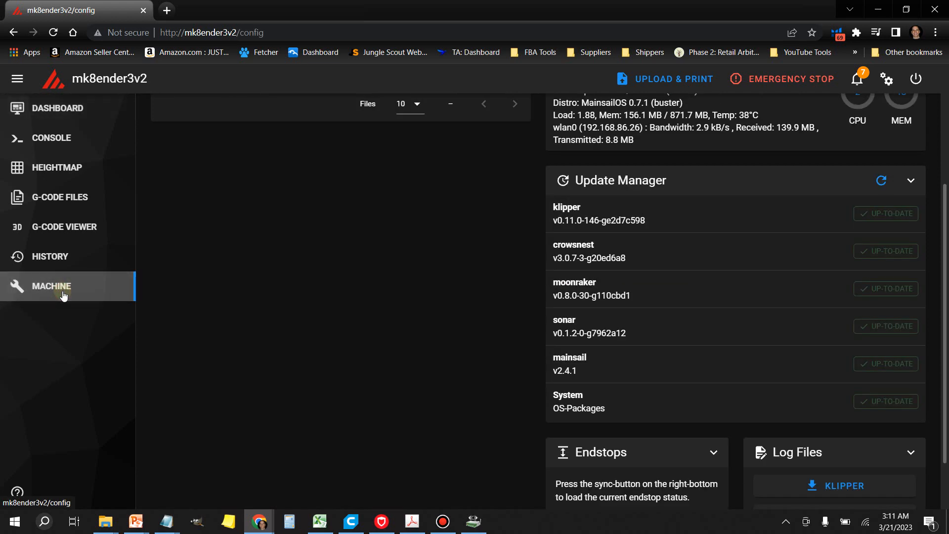
scroll("up", 3)
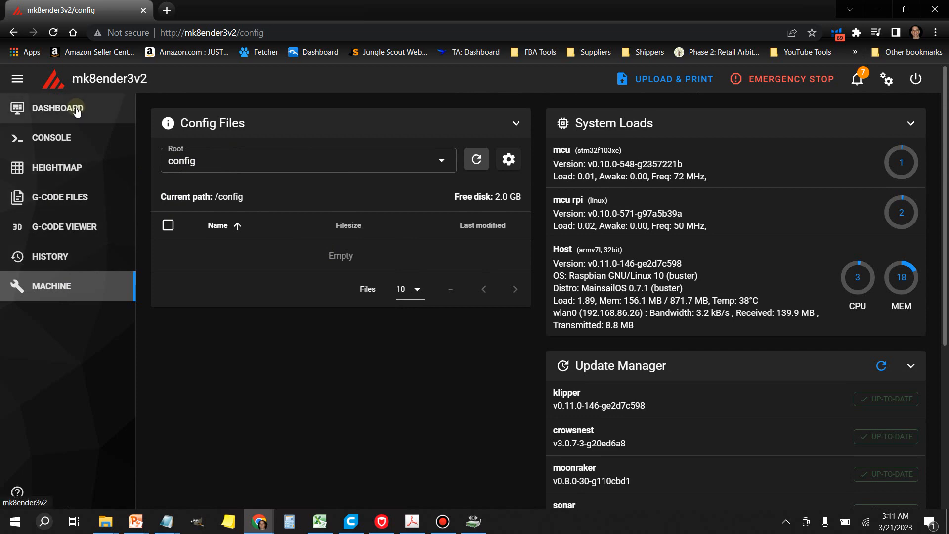
Return to the Dashboard and view the console's Moonraker sudo-access ATTENTION message
left_click(58, 108)
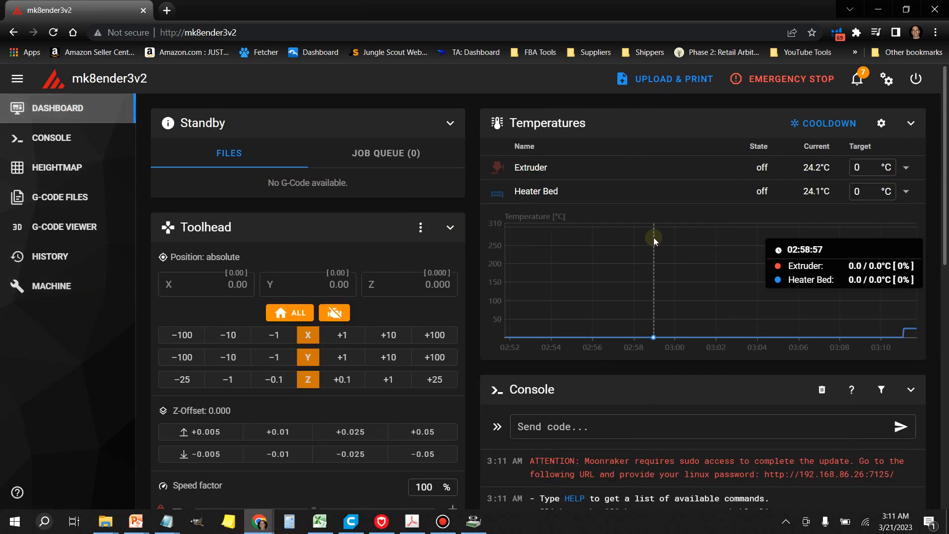
scroll("down", 3)
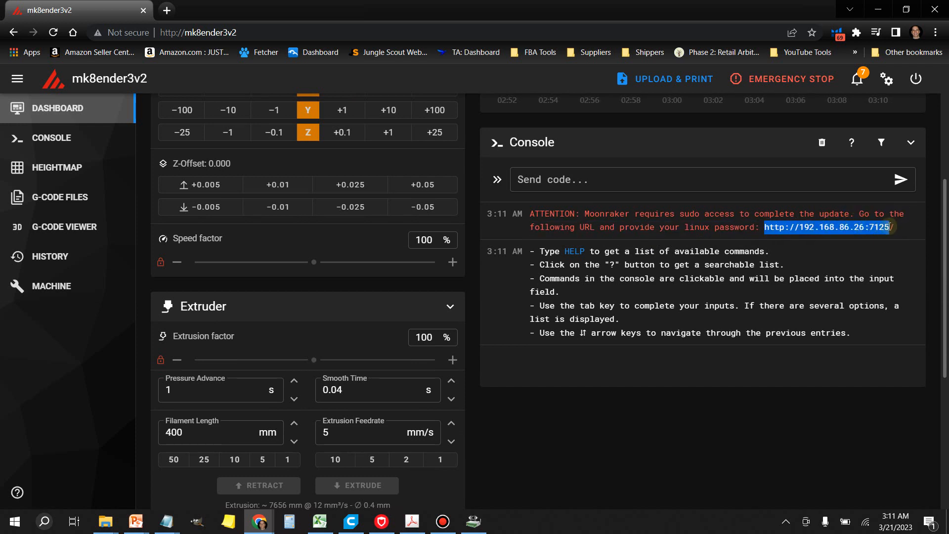
mouse_move(384, 103)
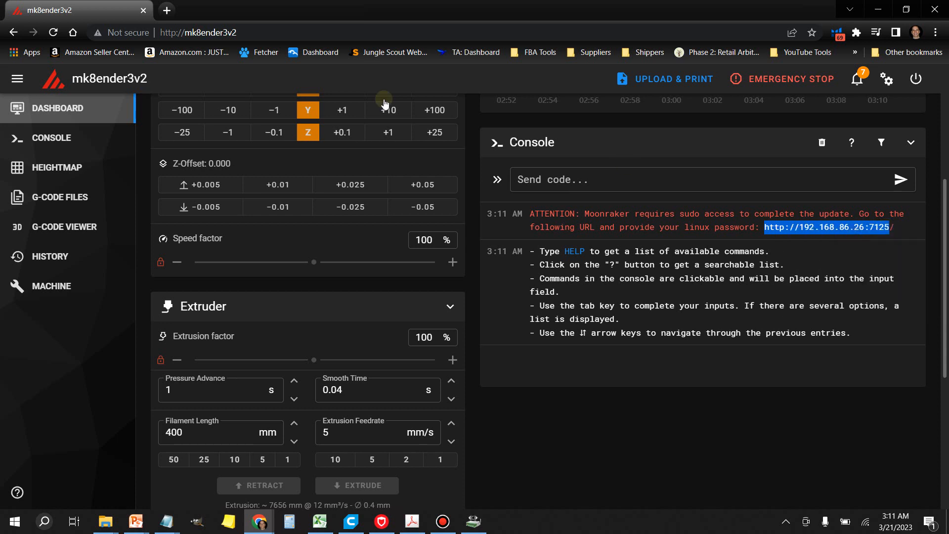
left_click(165, 10)
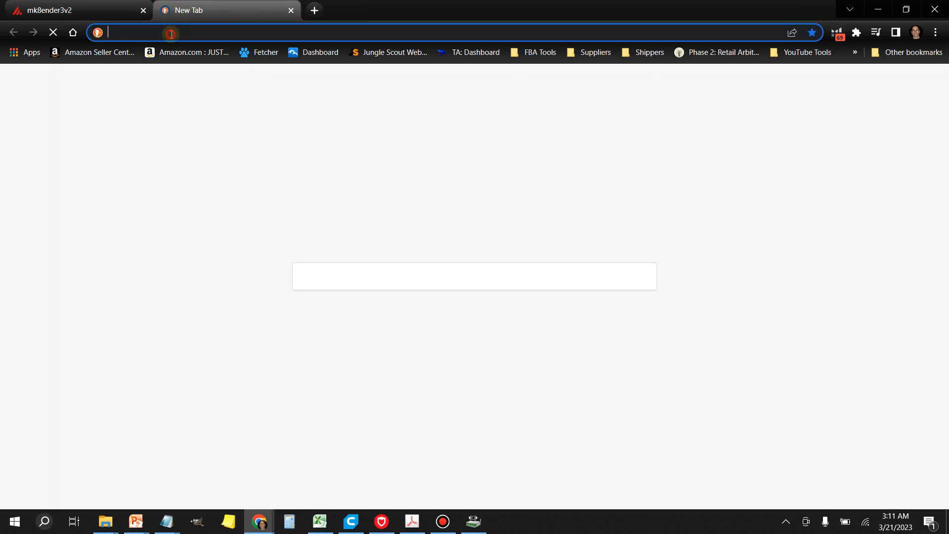
type("http://192.168.86.26:7125")
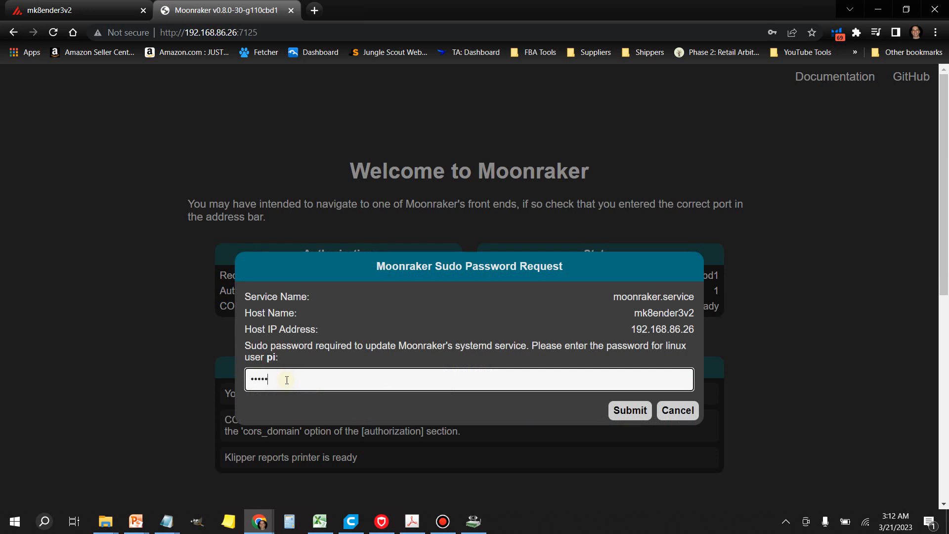
type("password")
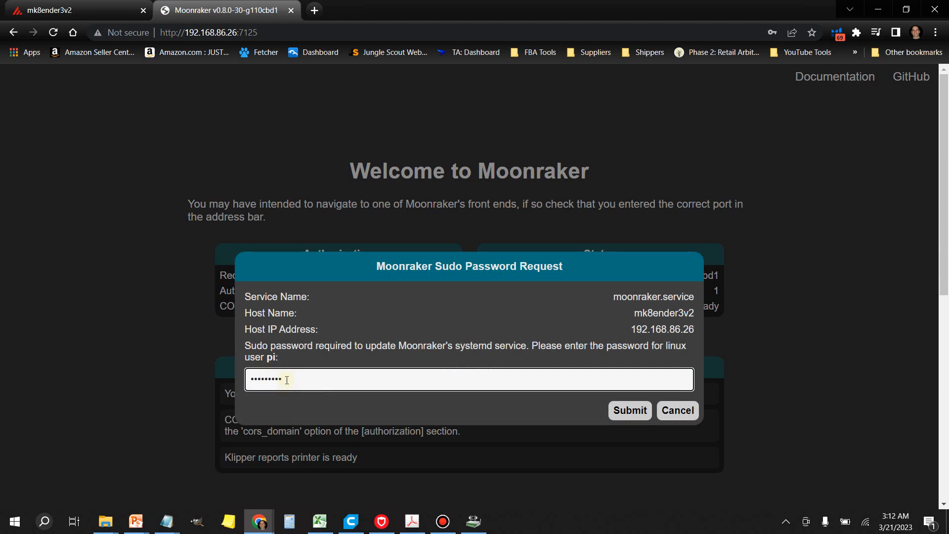
left_click(629, 410)
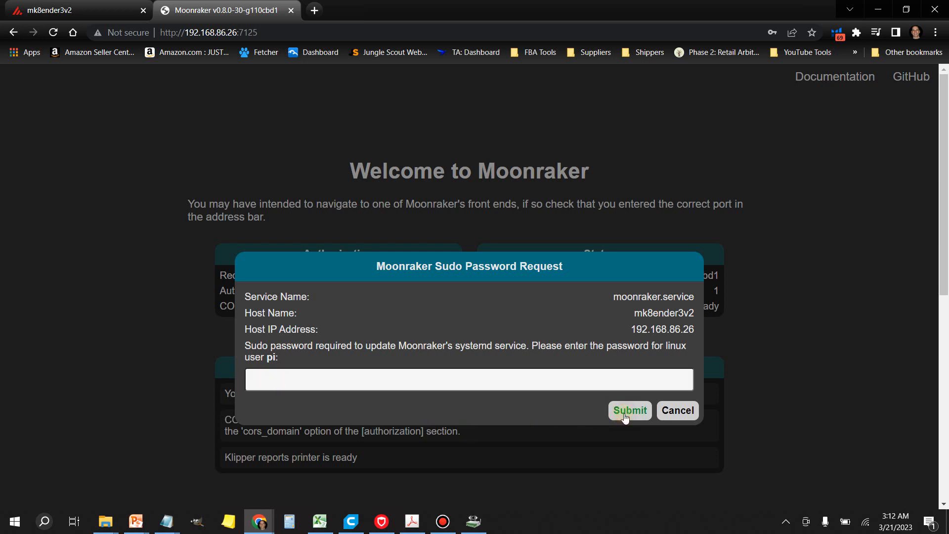
left_click(629, 410)
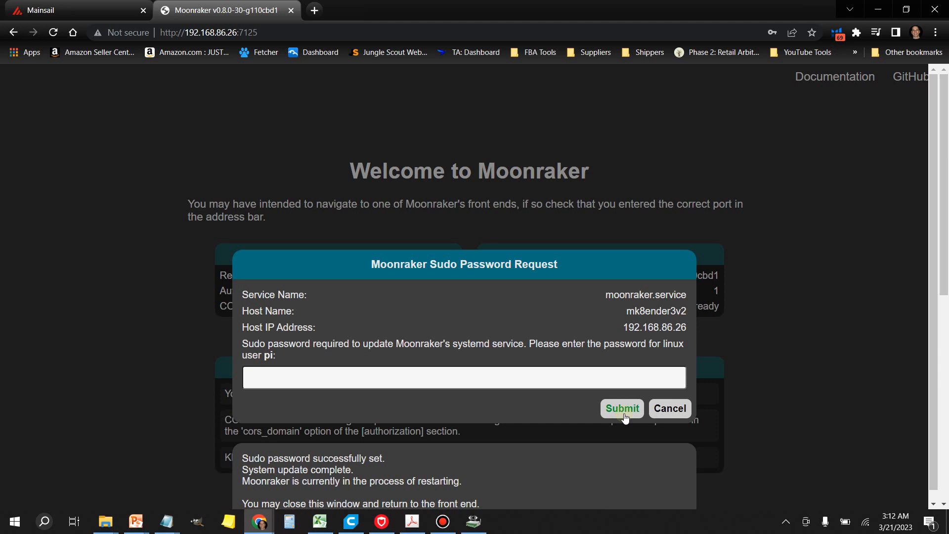
mouse_move(268, 510)
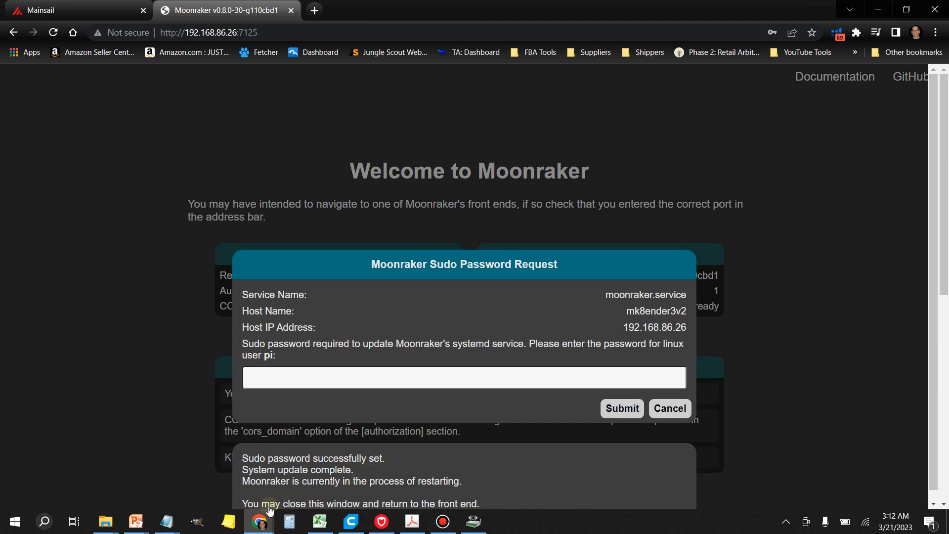
mouse_move(450, 511)
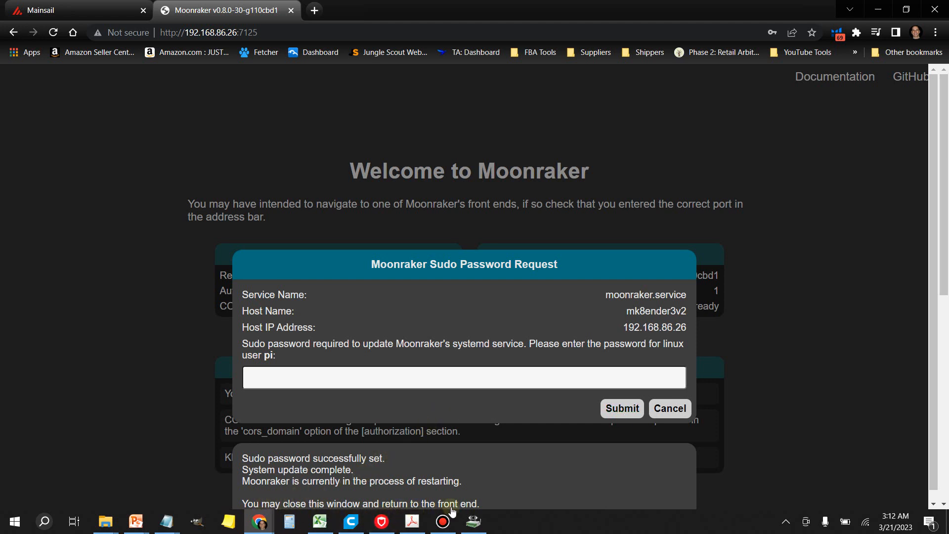
mouse_move(278, 319)
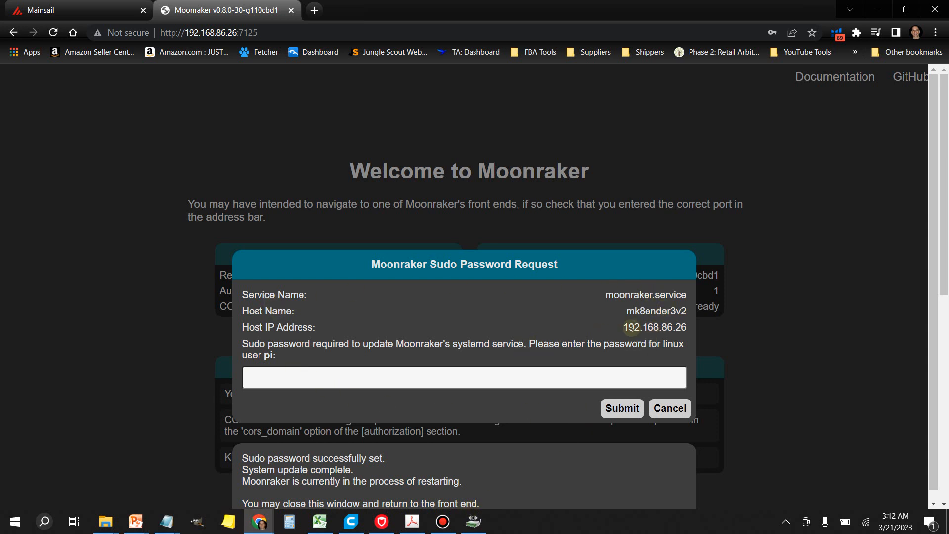
mouse_move(548, 377)
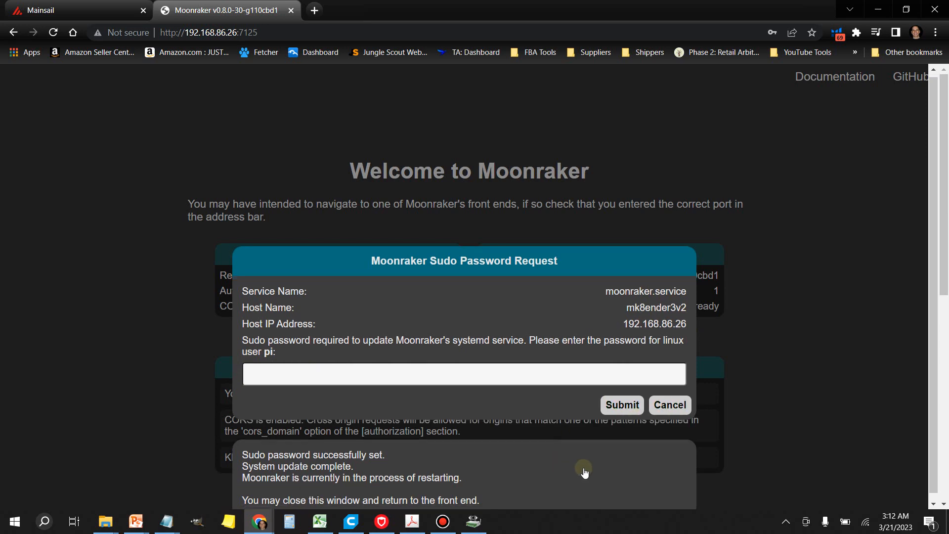
scroll("up", 3)
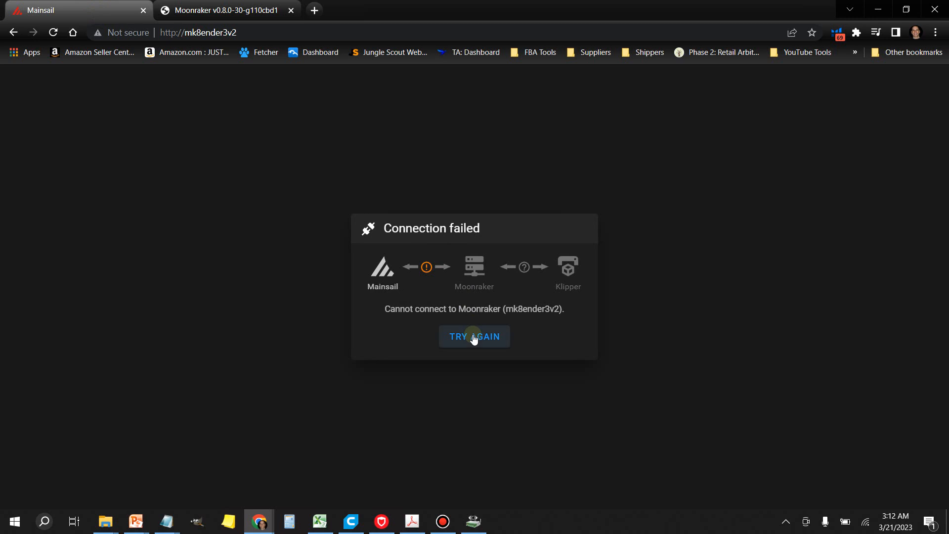
Reconnect to Moonraker, reload the Machine page, and confirm every Update Manager component is up to date
left_click(474, 337)
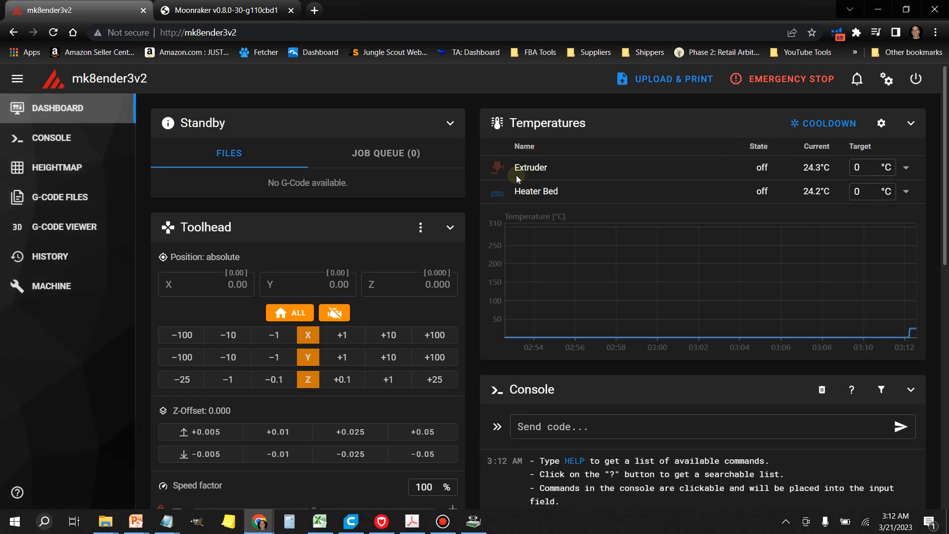
mouse_move(51, 286)
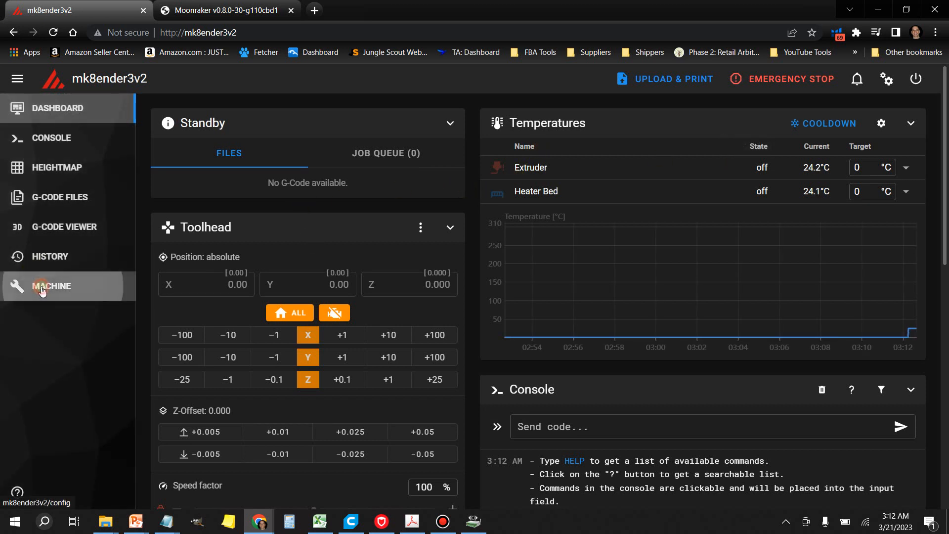
left_click(51, 285)
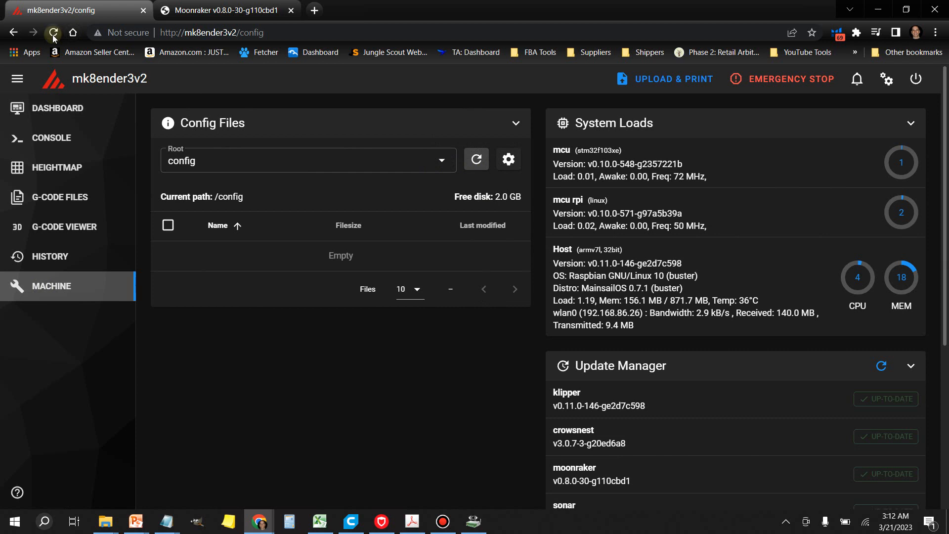
mouse_move(53, 32)
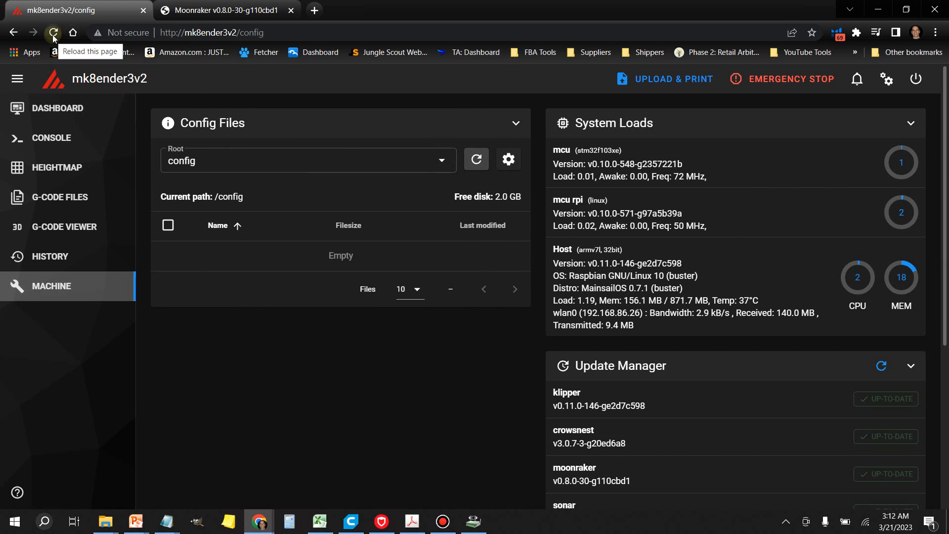
left_click(53, 33)
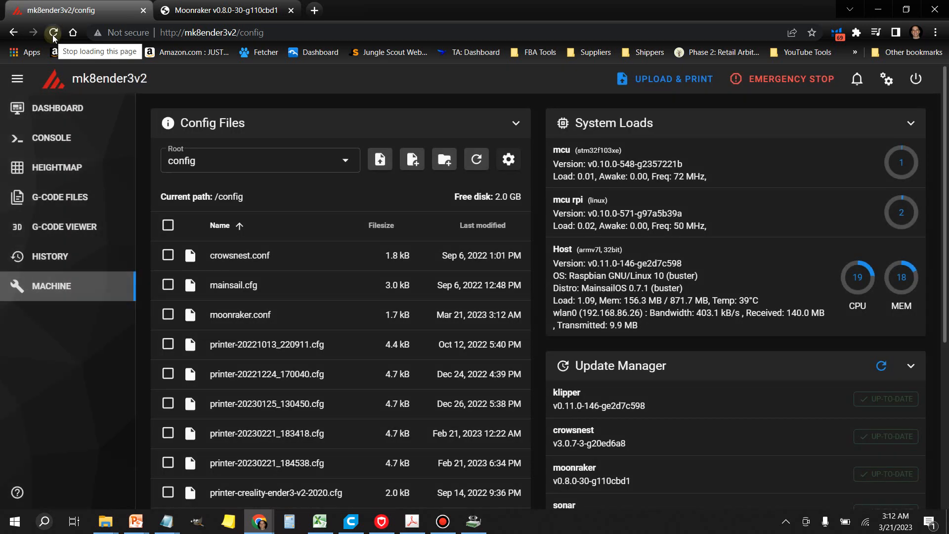
scroll("down", 3)
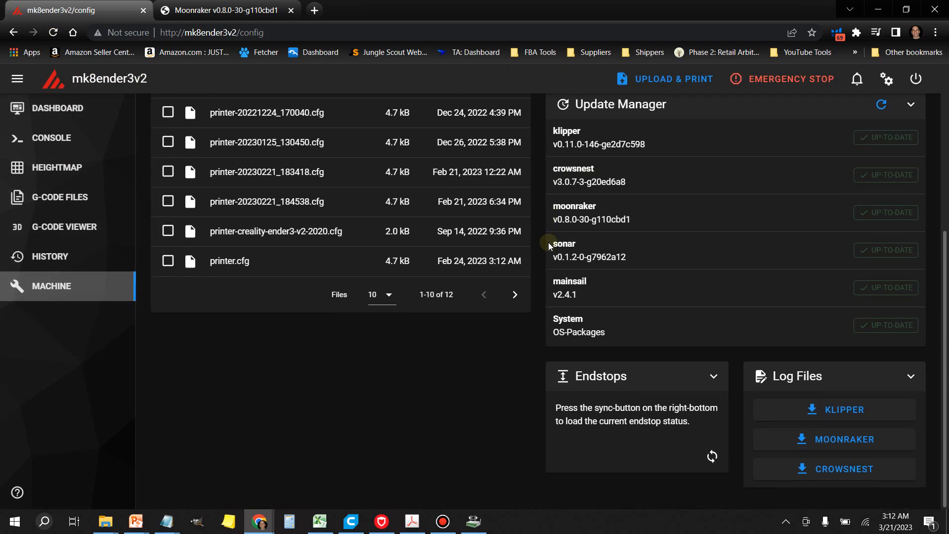
scroll("up", 3)
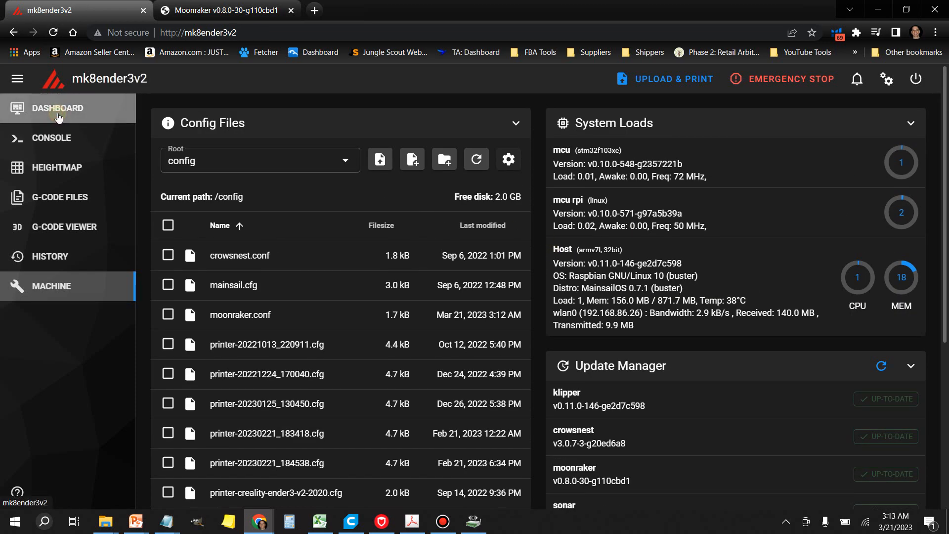
Return to the Dashboard and focus the Console's Send code field
left_click(59, 107)
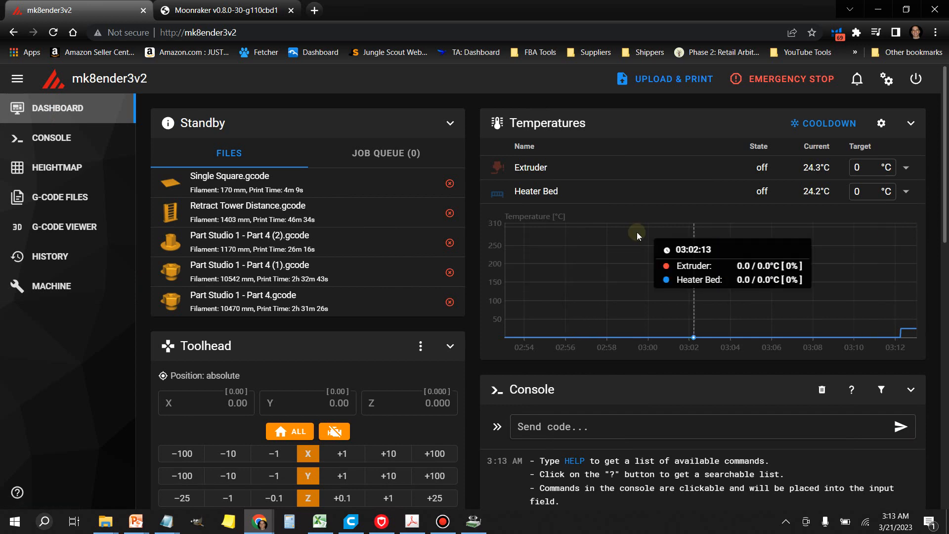
scroll("down", 3)
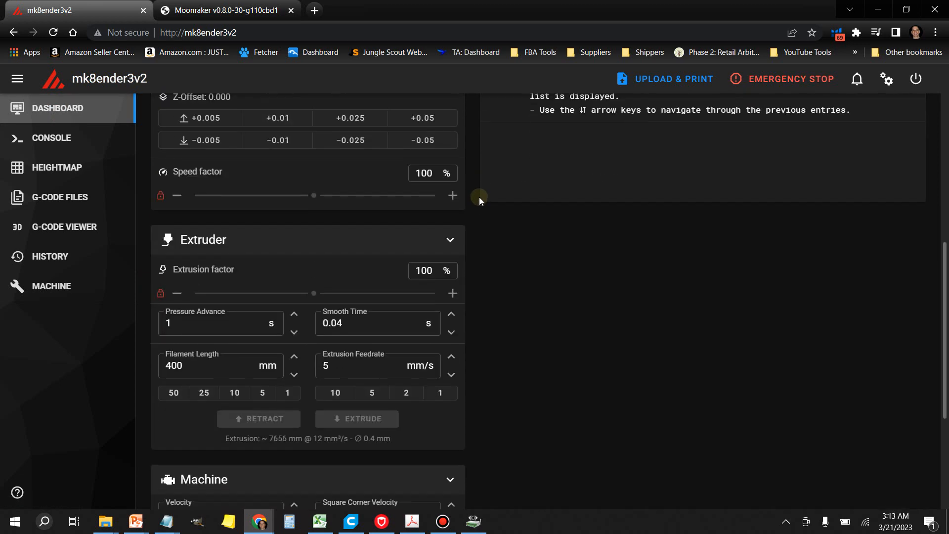
scroll("down", 3)
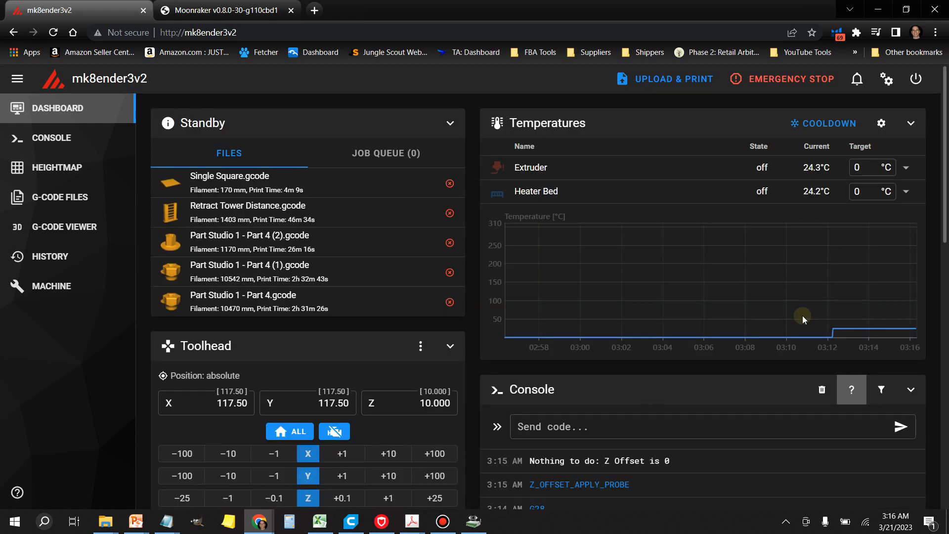
scroll("down", 3)
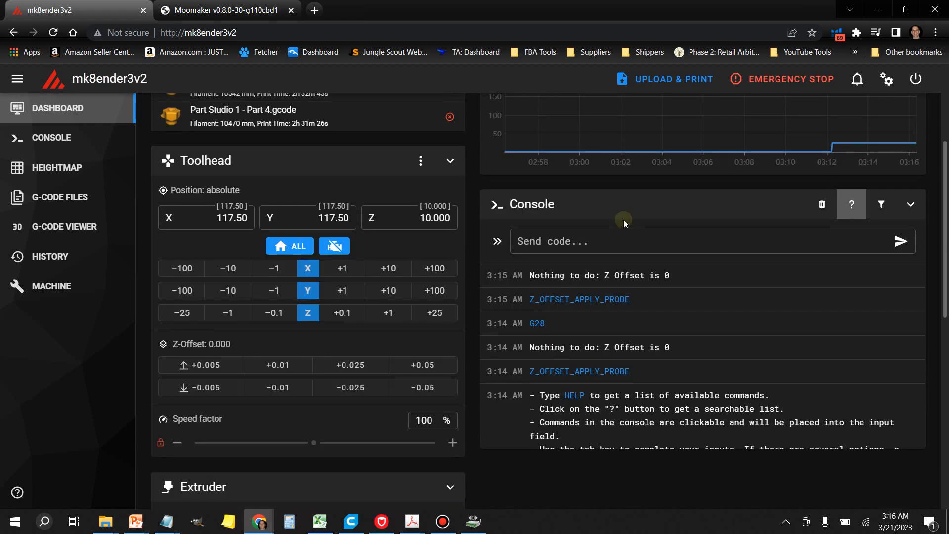
scroll("up", 3)
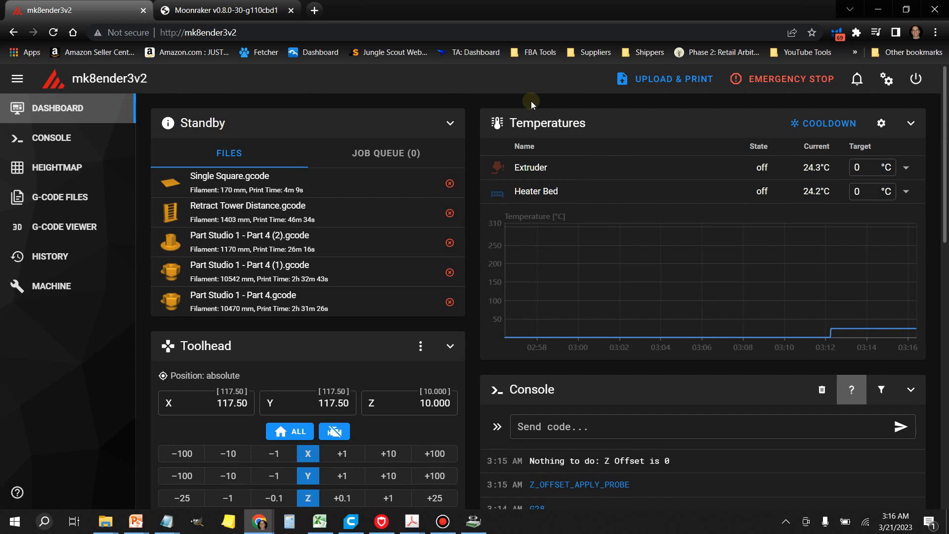
scroll("down", 3)
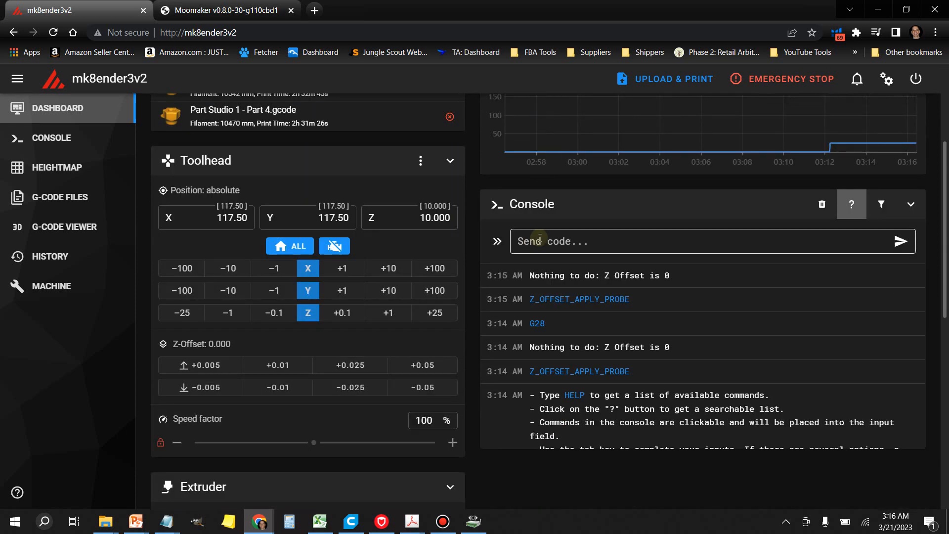
left_click(696, 241)
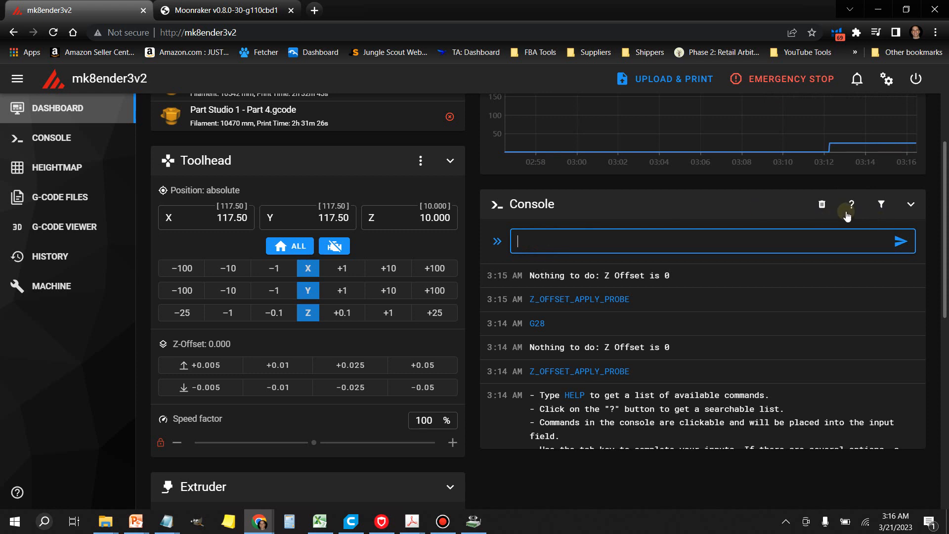
Search the command list for 'probe' and place PROBE_CALIBRATE in the console input
left_click(850, 204)
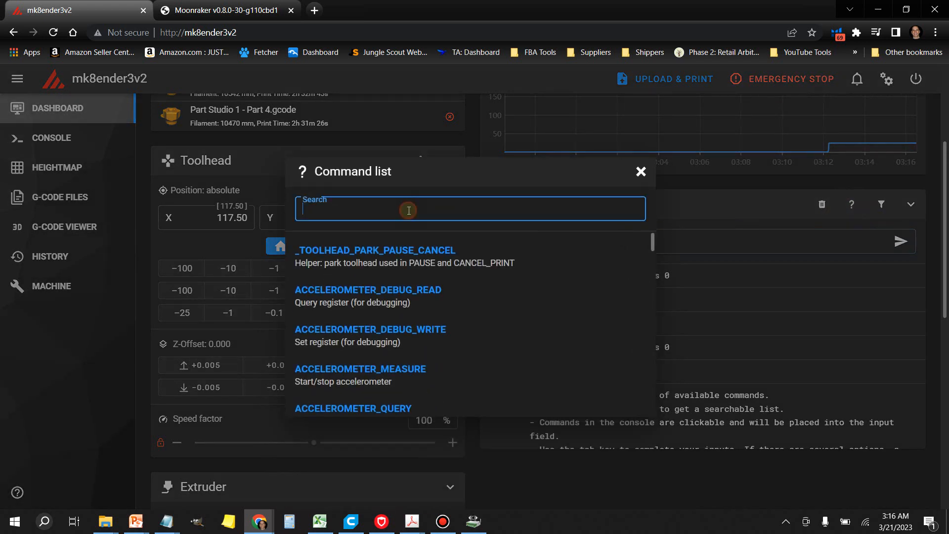
type("probe")
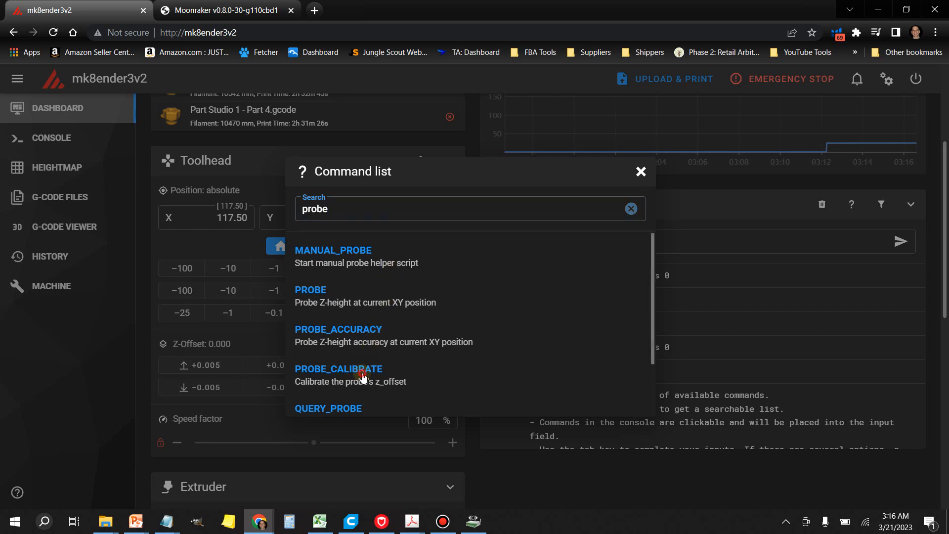
left_click(337, 369)
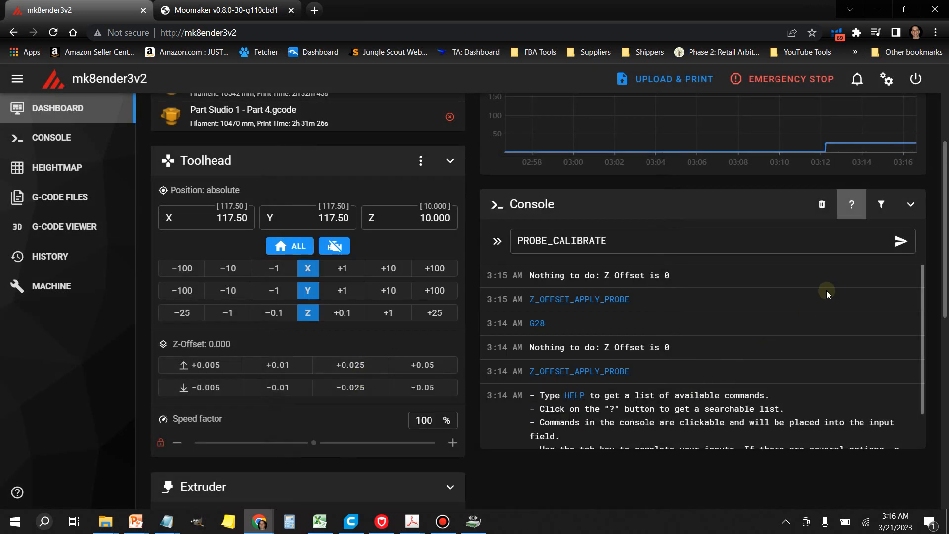
Send PROBE_CALIBRATE so the Manual Probe dialog opens at Z 7.902
left_click(902, 241)
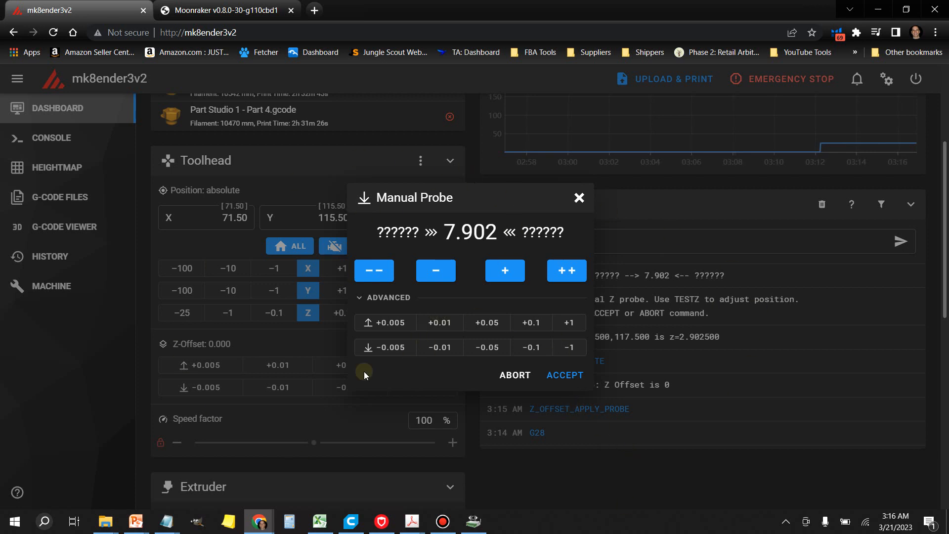
mouse_move(454, 262)
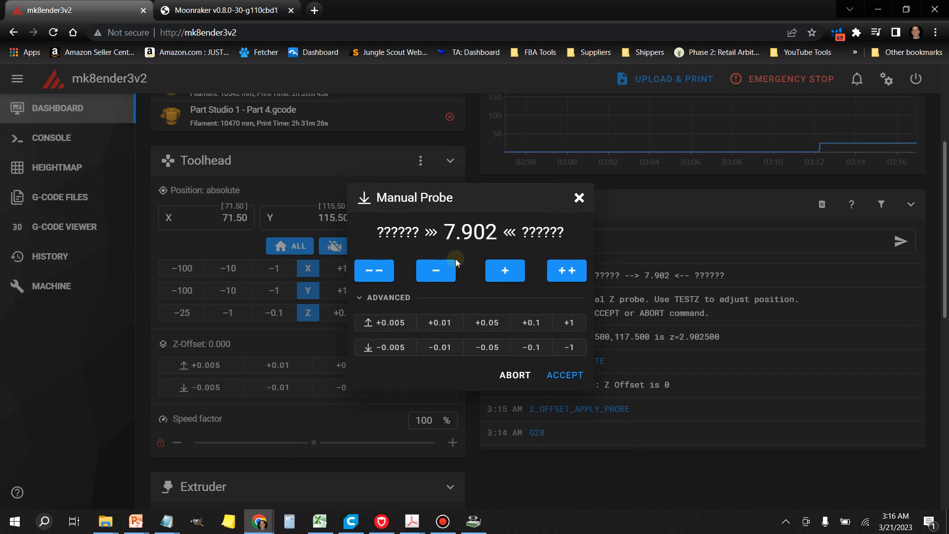
mouse_move(414, 292)
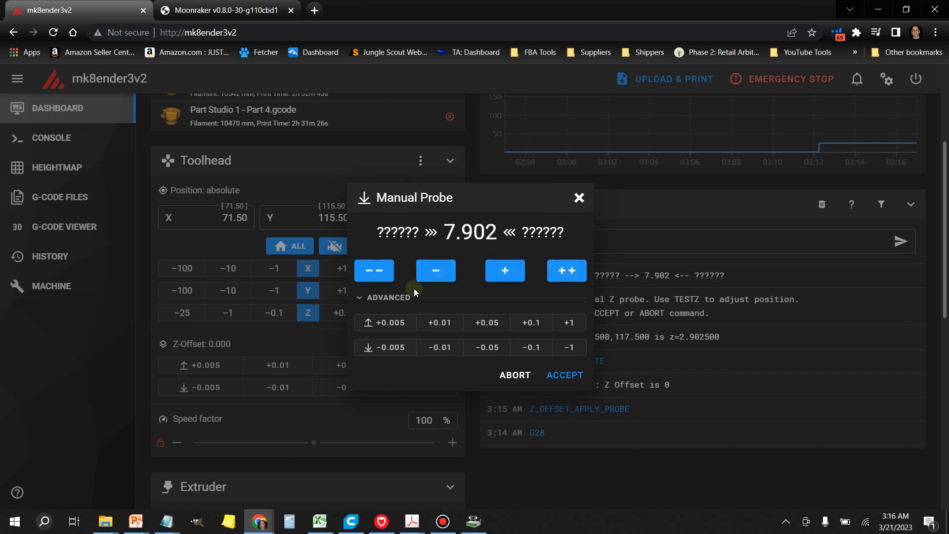
mouse_move(504, 269)
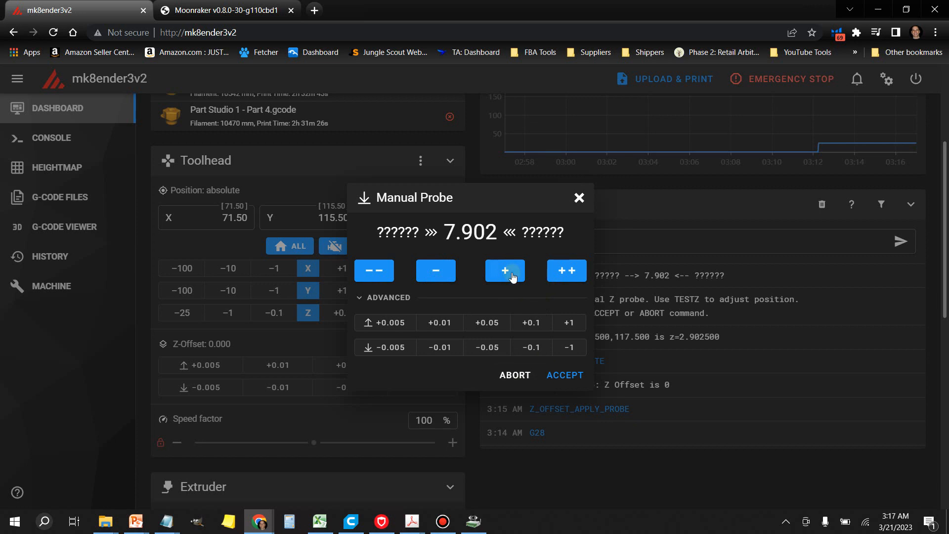
mouse_move(378, 339)
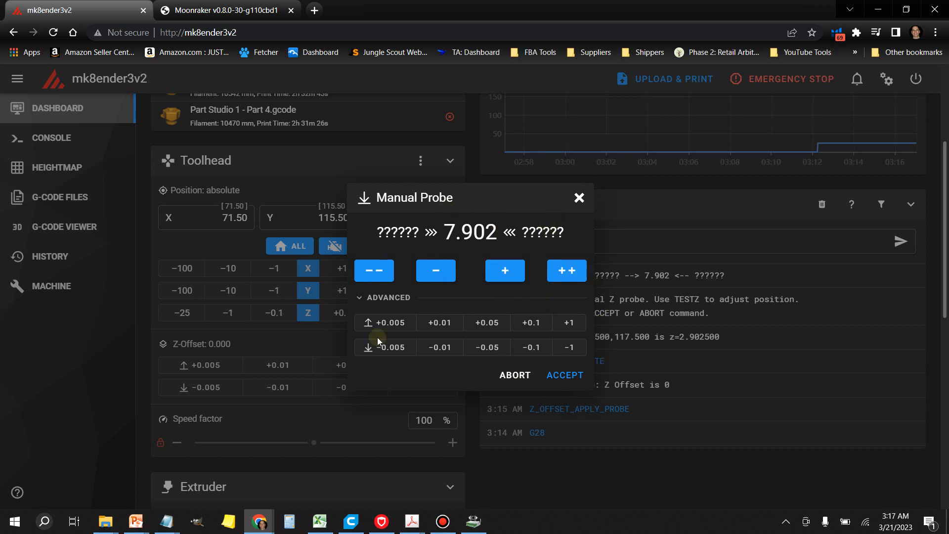
mouse_move(697, 419)
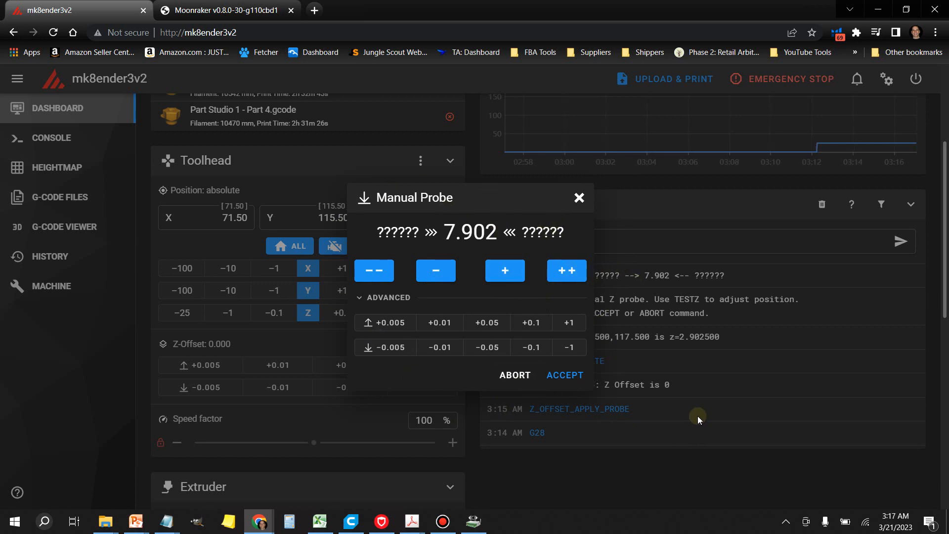